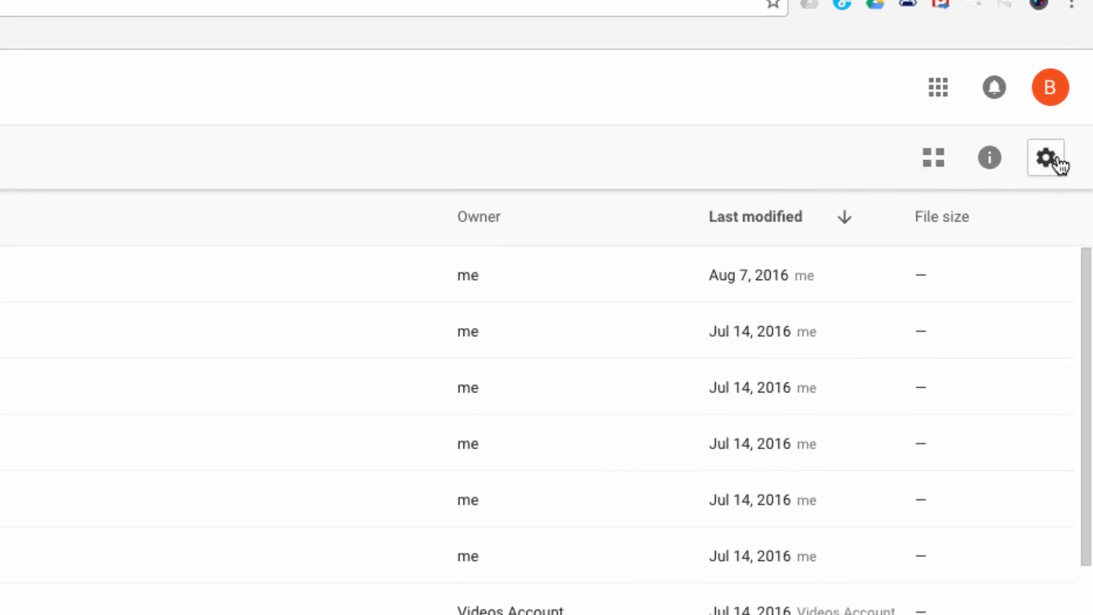
- Open the Google Drive gear menu listing Settings, Download Drive and Help
left_click(1045, 158)
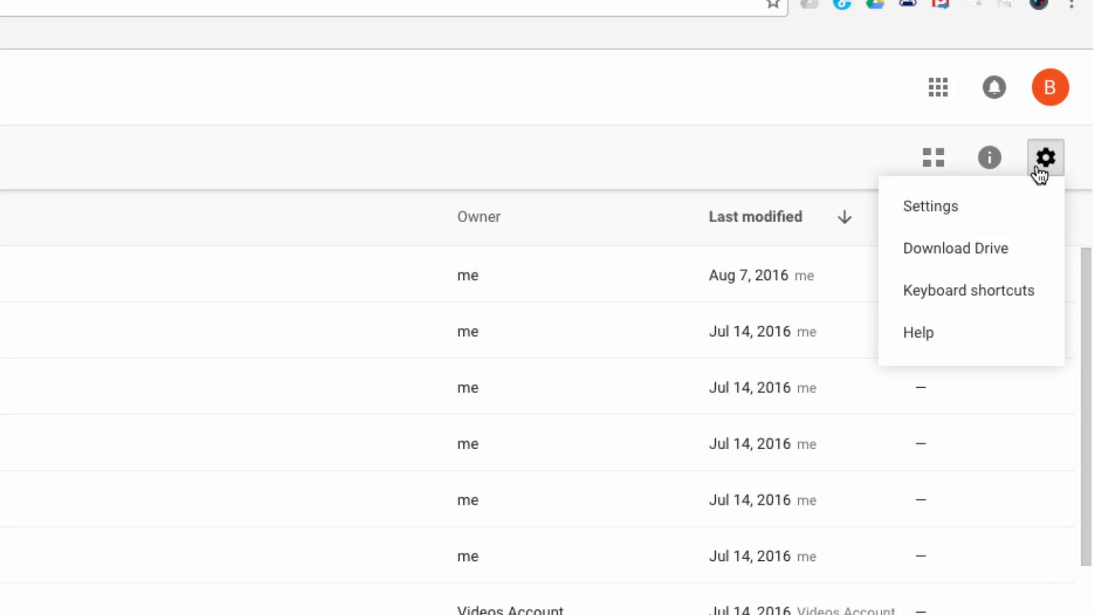
- Go to the Download Drive page and download Google Drive for Mac
left_click(955, 248)
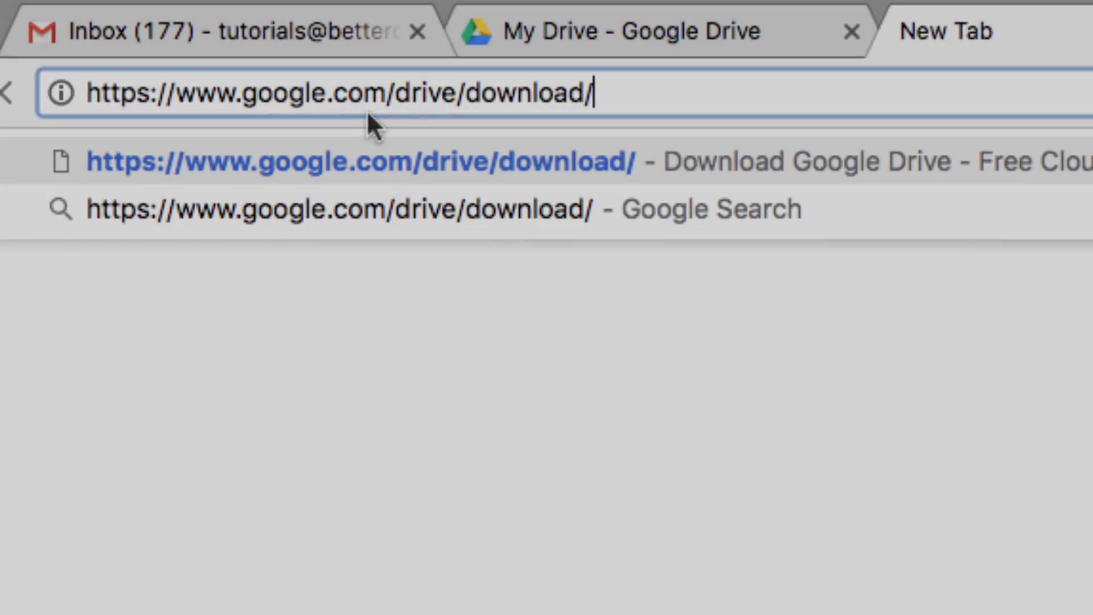
mouse_move(701, 97)
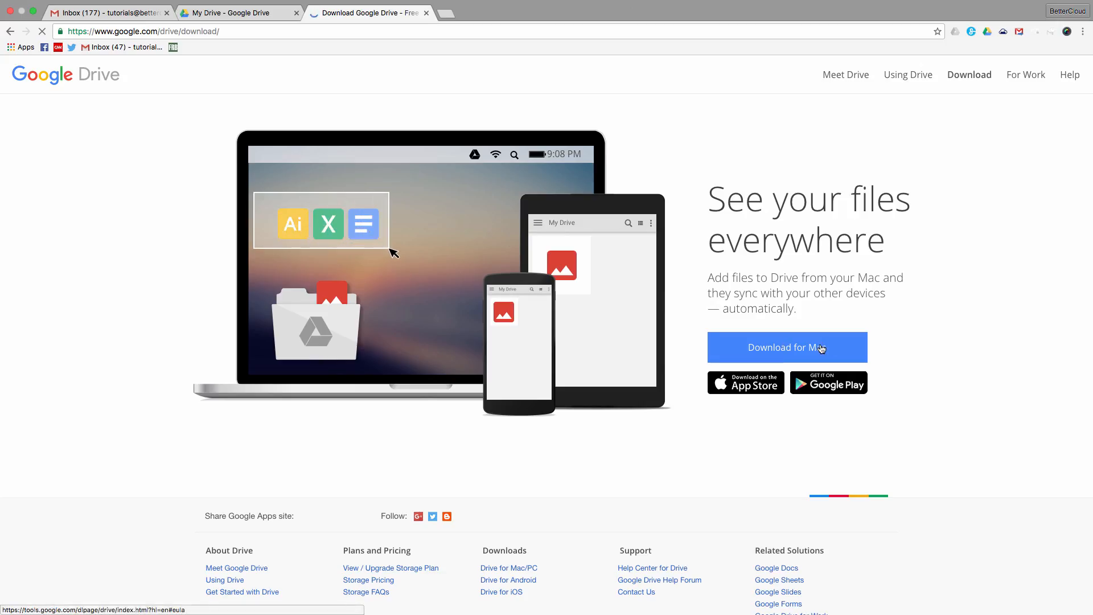
left_click(786, 347)
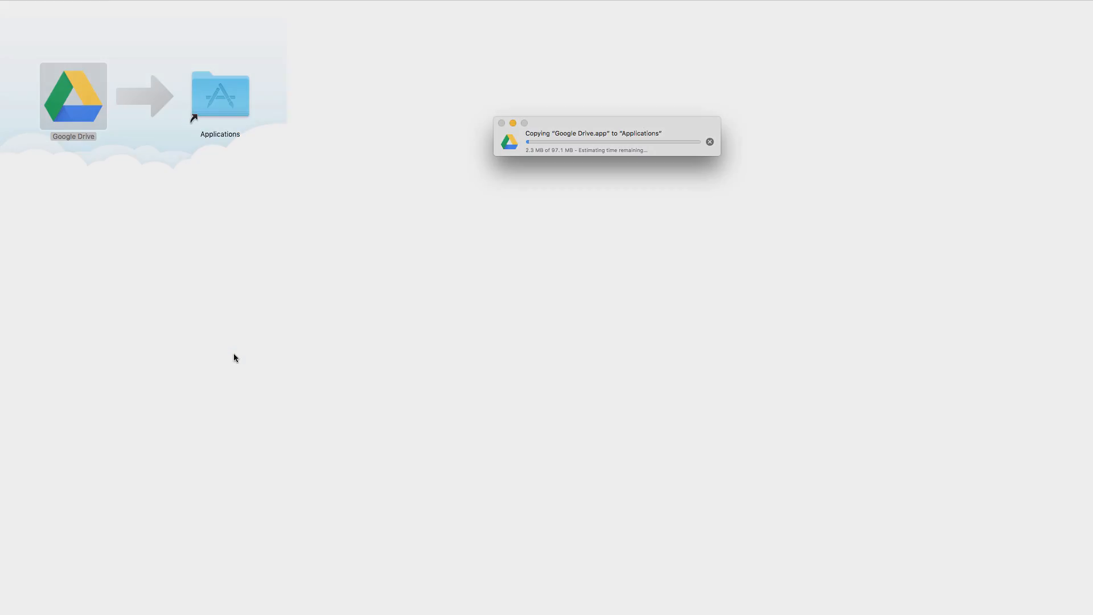
- Open the Google Drive app menu once installation into Applications finishes
left_click(833, 29)
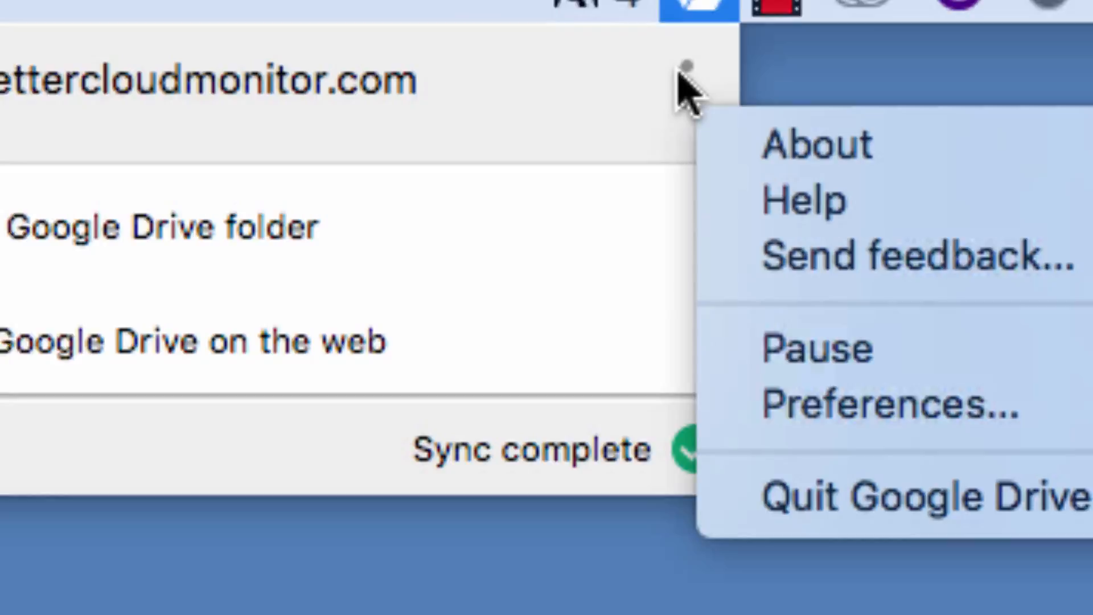
- Open Google Drive Preferences, showing selected-folder sync of 138 MB out of 639 MB
left_click(873, 404)
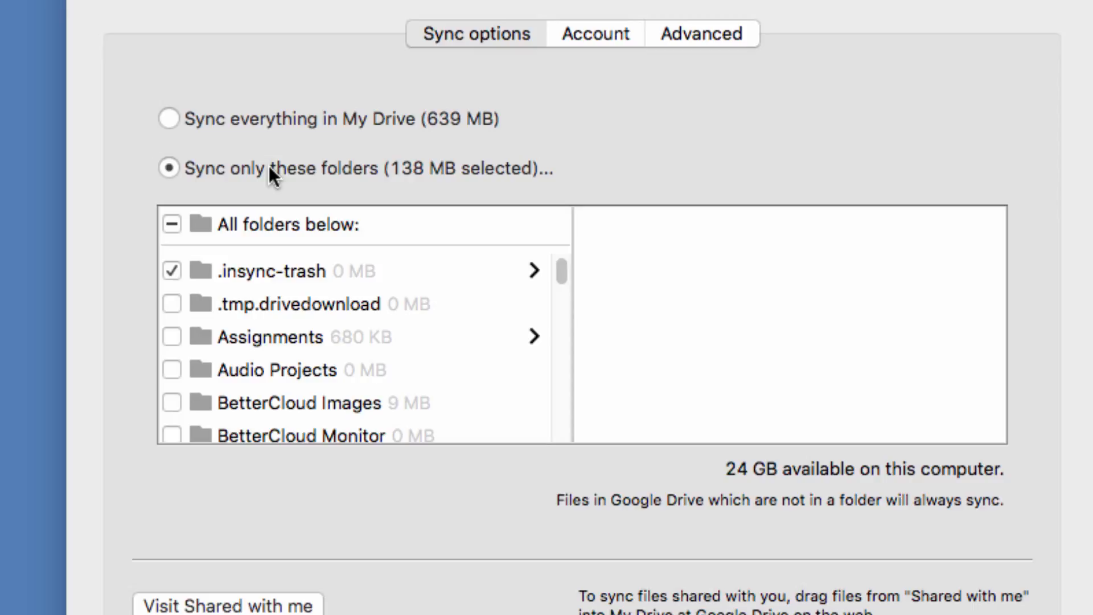
- Show Advanced settings: auto-detected proxy, unlimited bandwidth, launch at startup
left_click(702, 33)
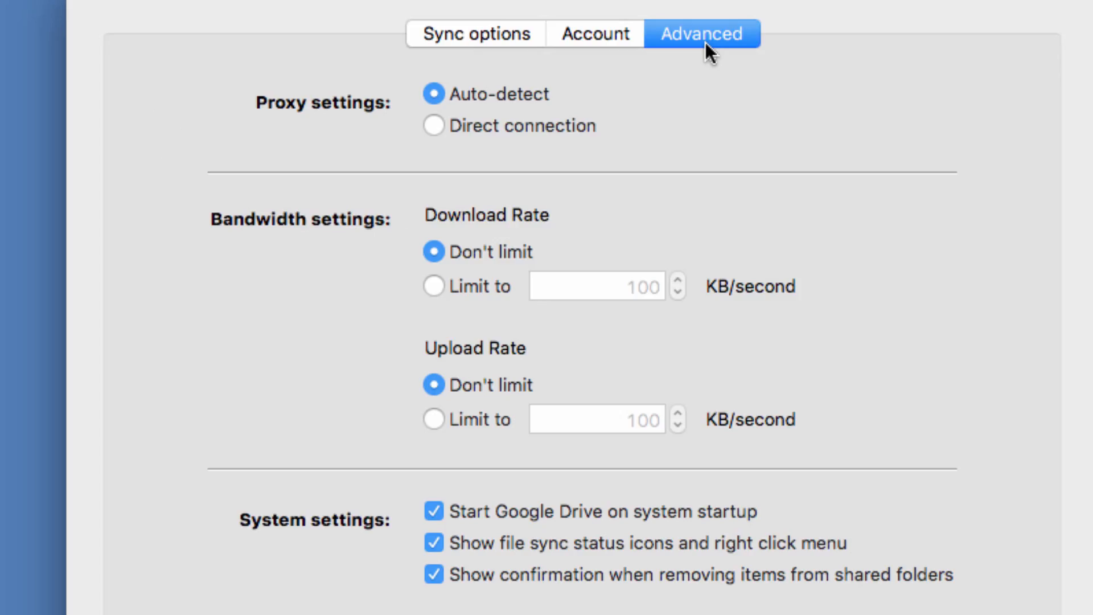
mouse_move(696, 507)
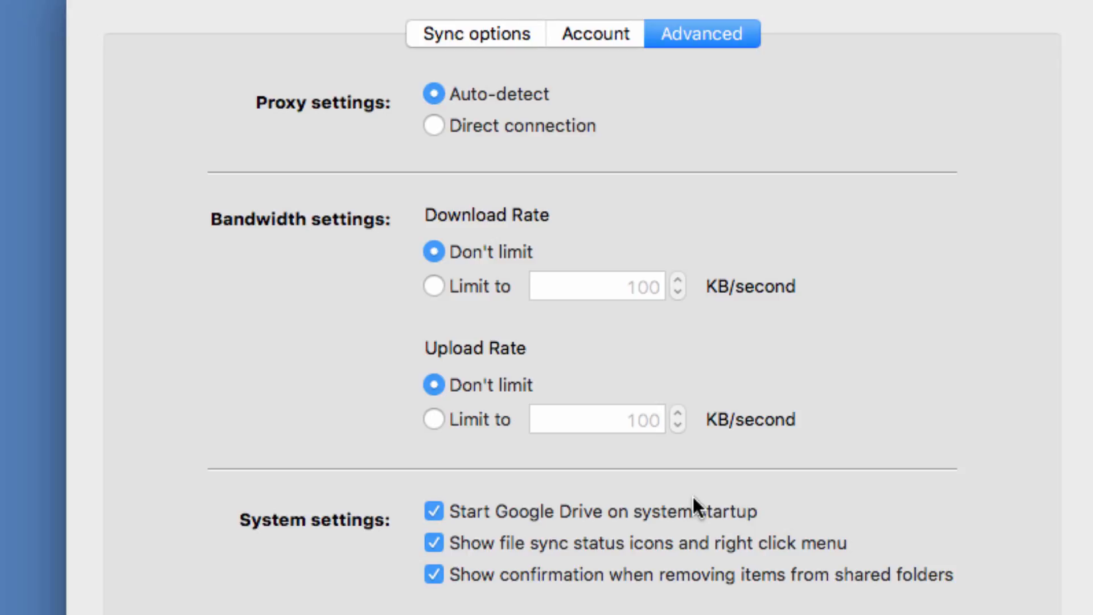
mouse_move(774, 525)
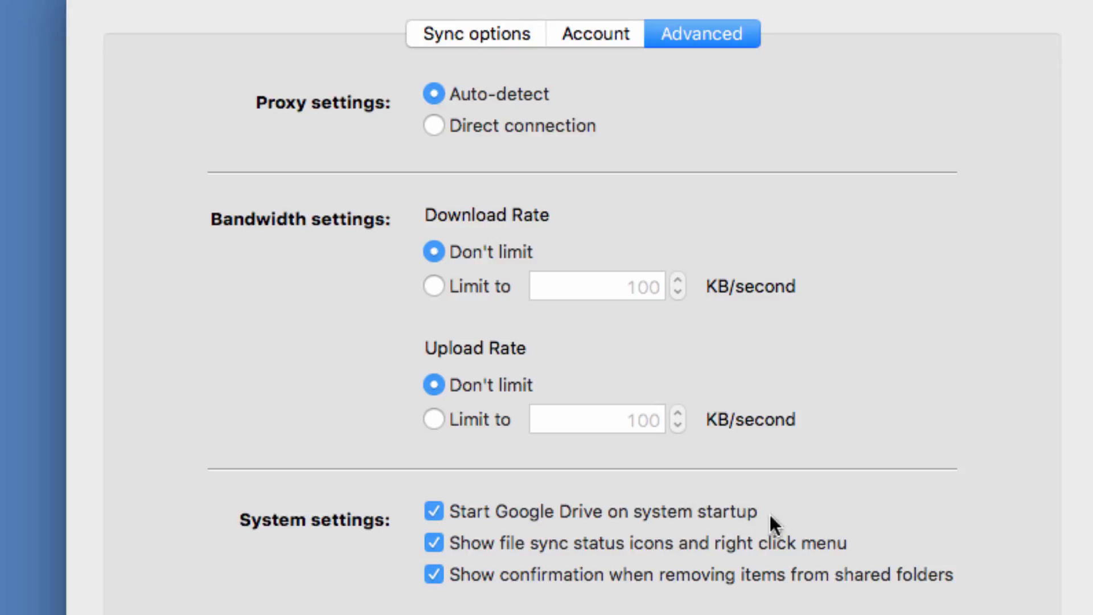
mouse_move(788, 573)
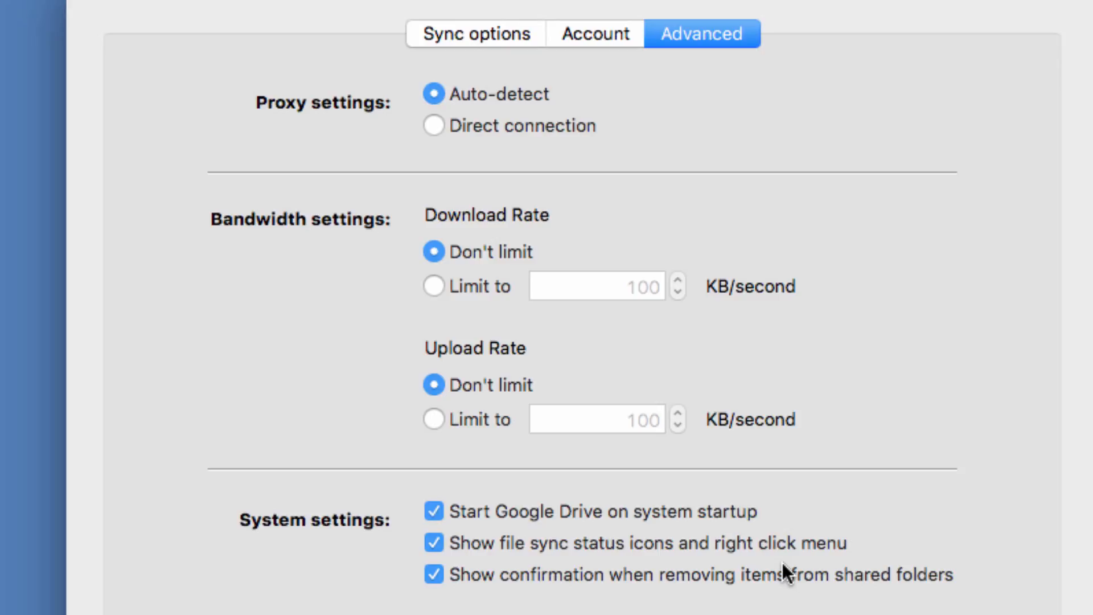
mouse_move(799, 598)
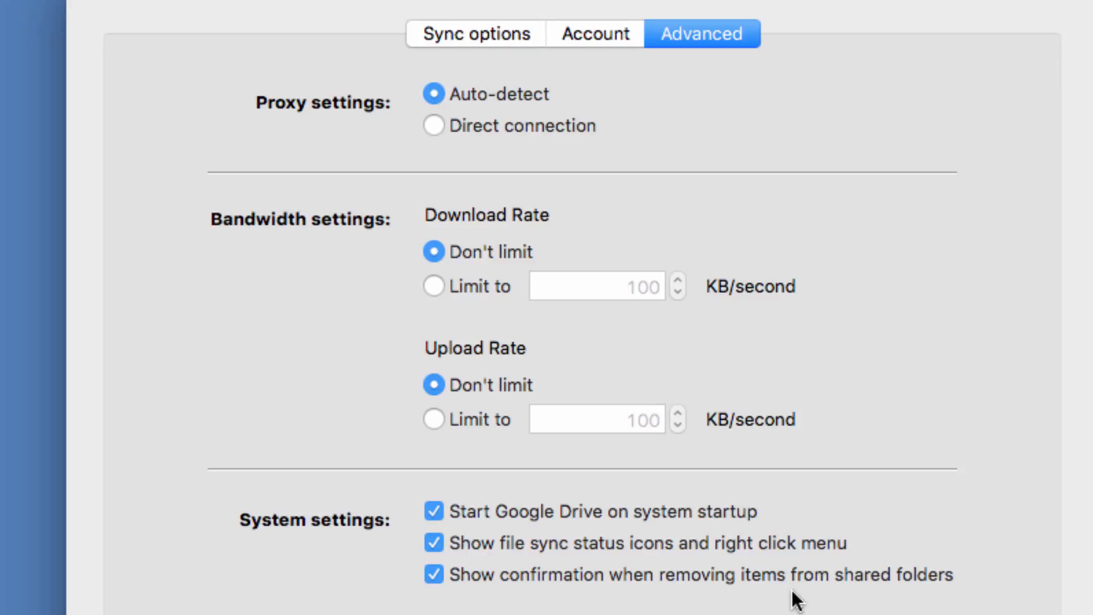